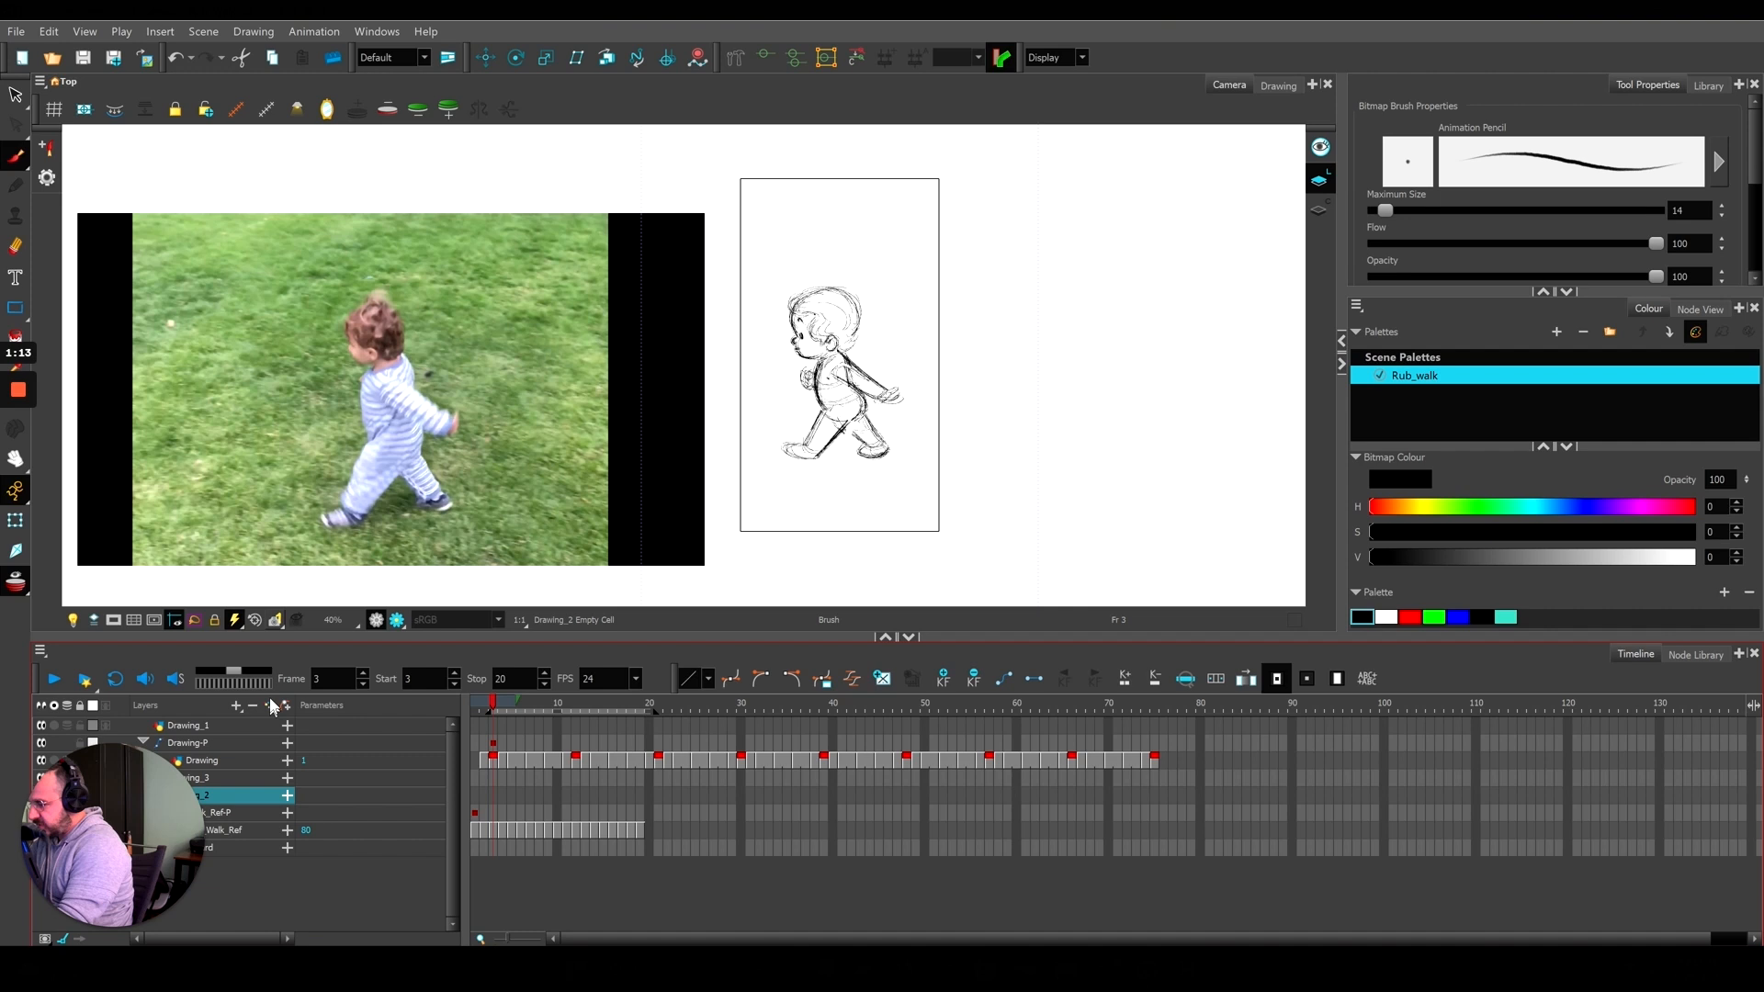
mouse_move(237, 706)
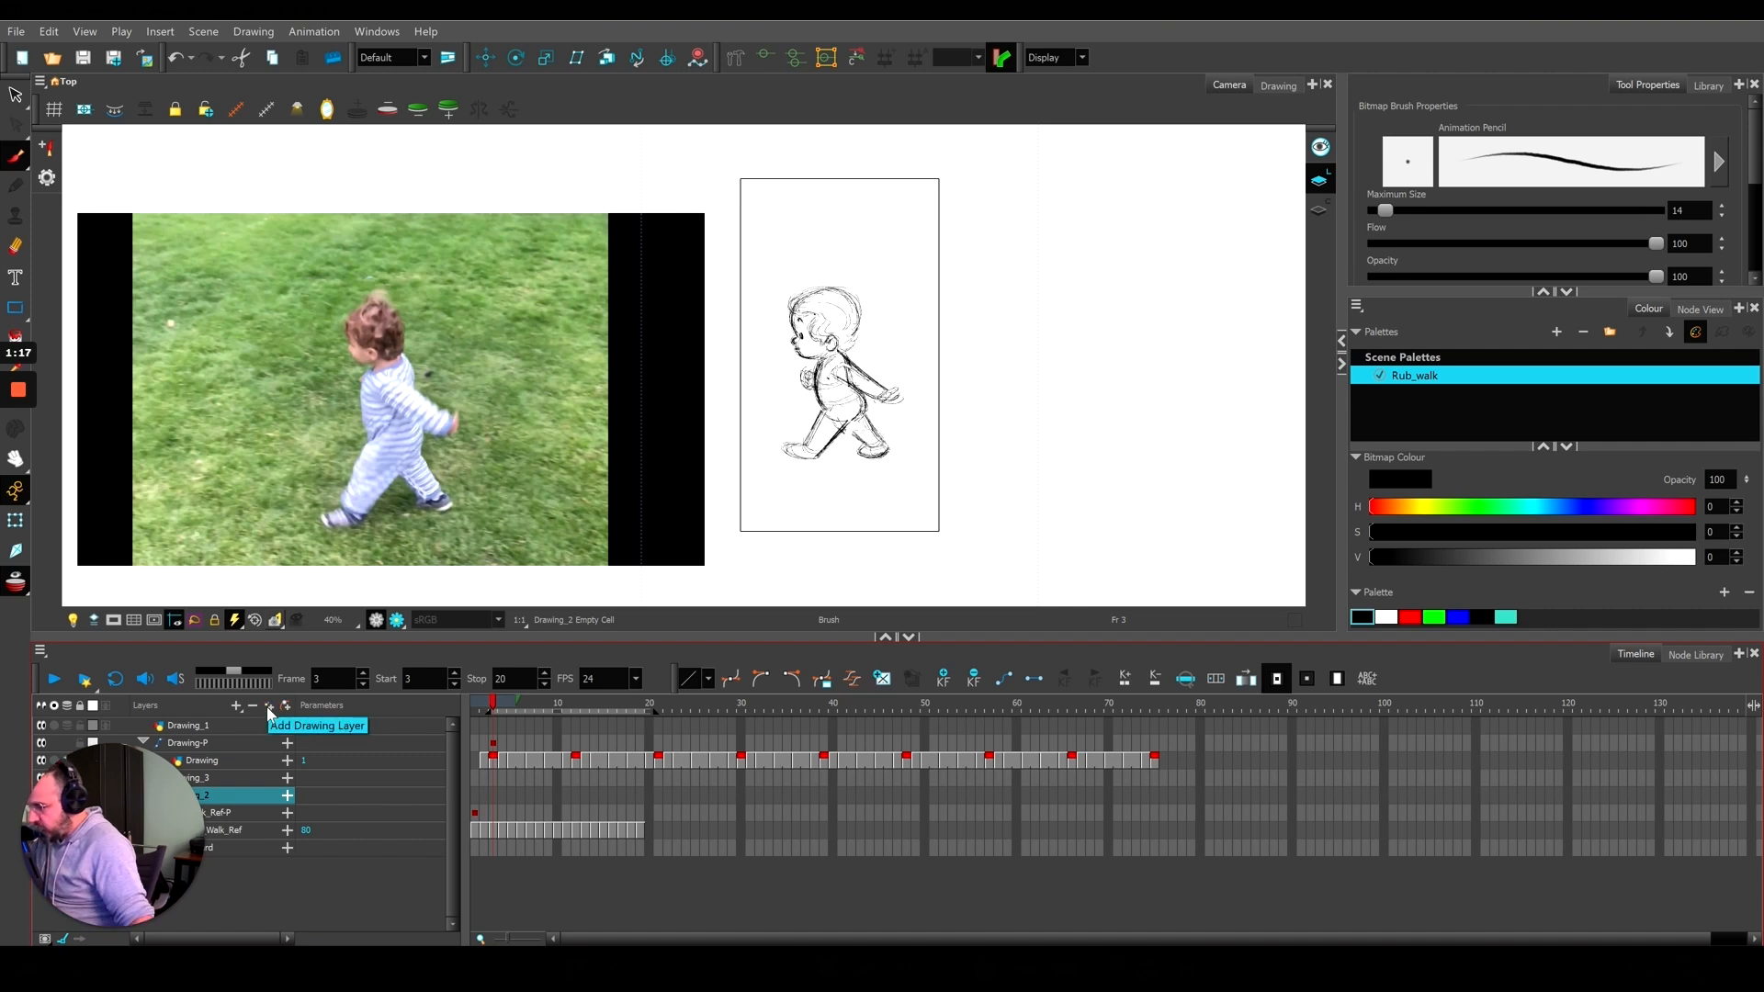
Step: Add a new drawing layer with Bitmap line art to the timeline
click(235, 705)
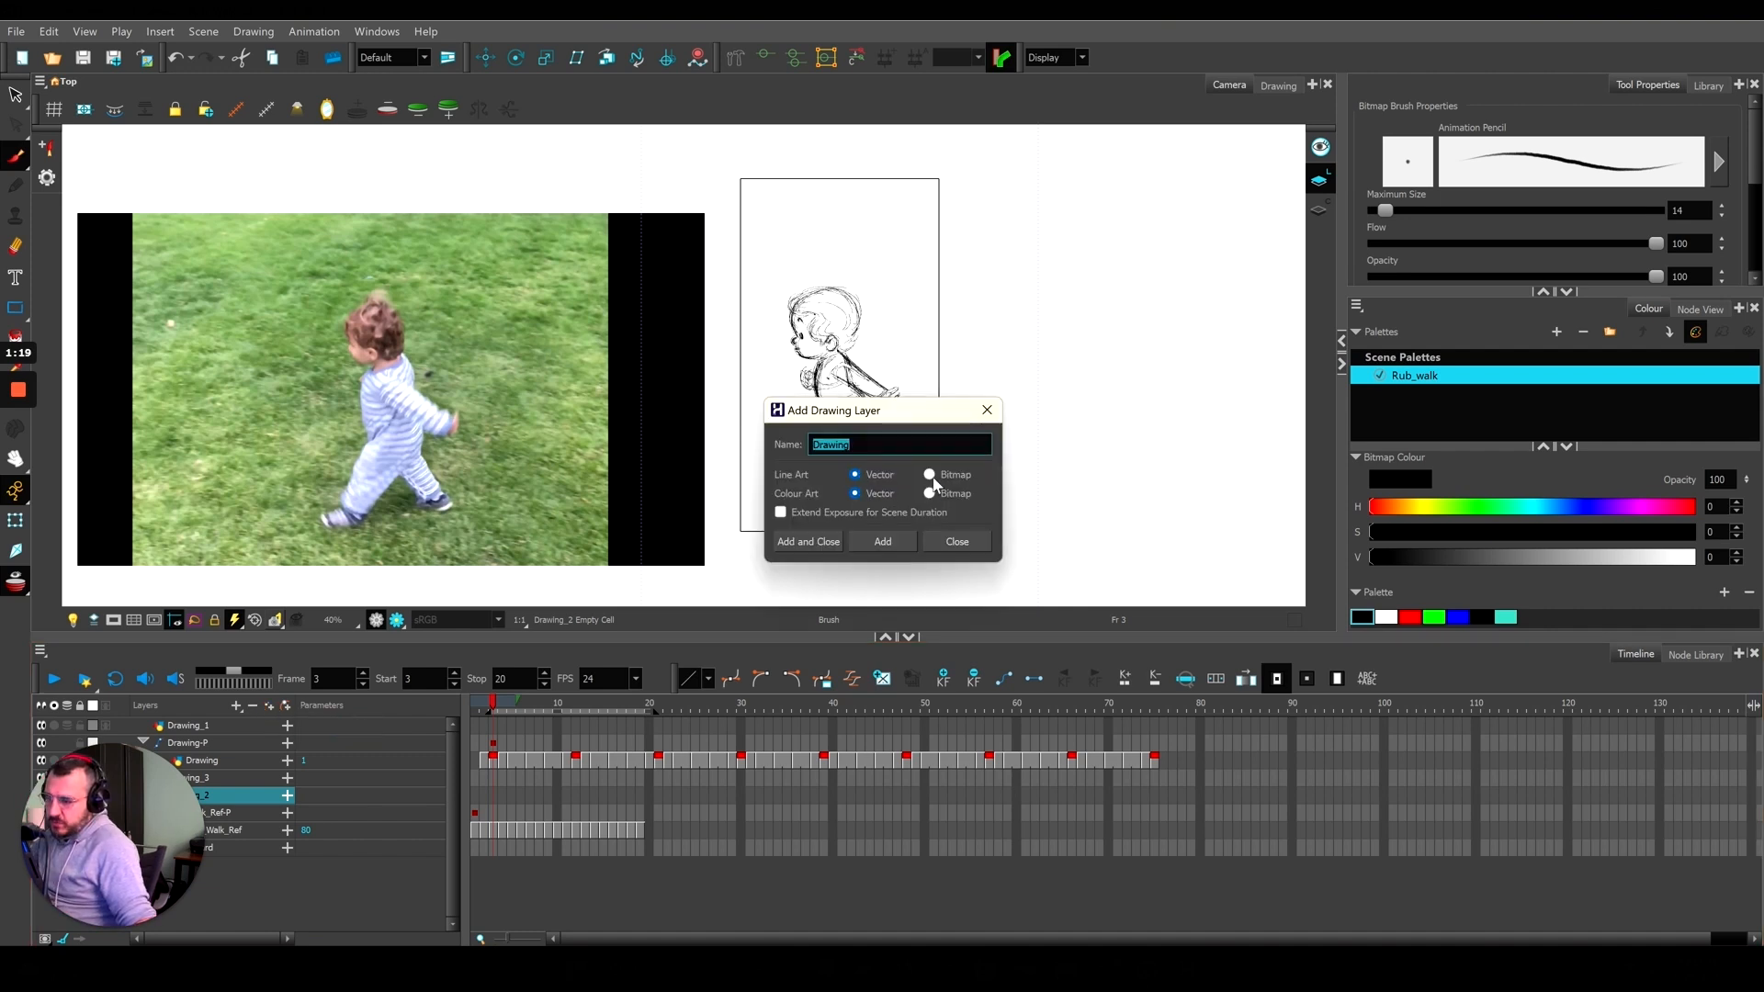
click(930, 474)
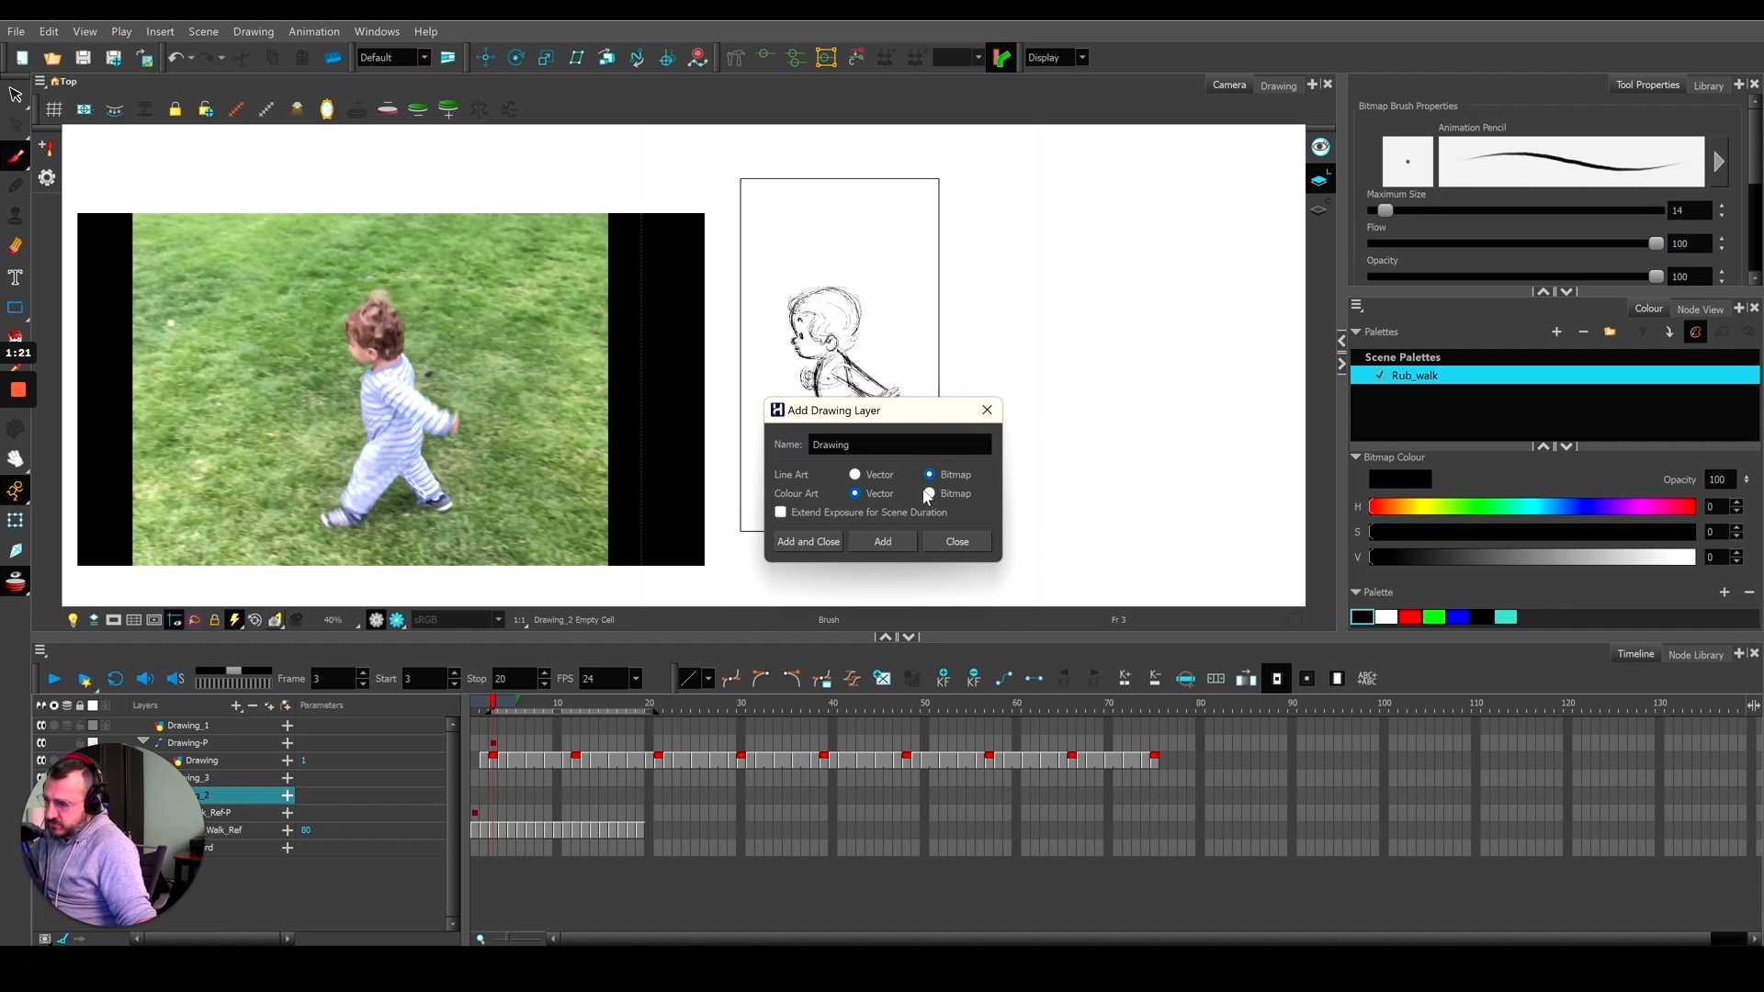
click(806, 540)
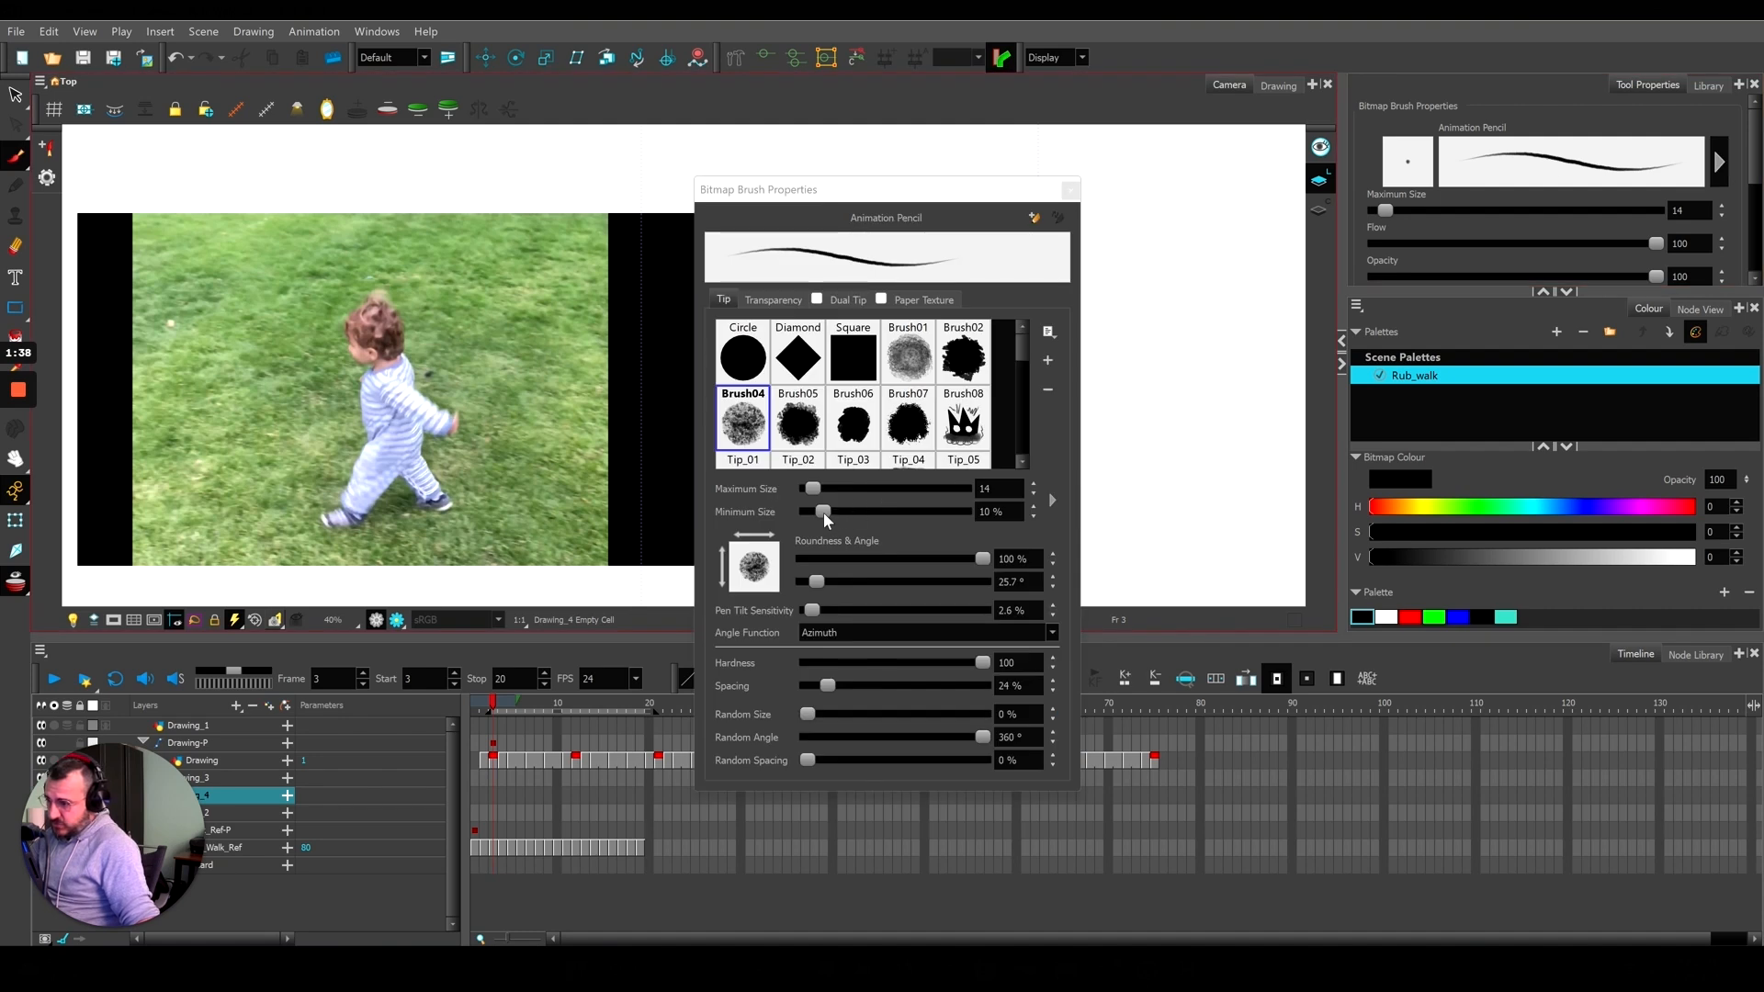
Step: Set the Animation Pencil bitmap brush minimum size to 0% and close its properties
drag(821, 512, 804, 513)
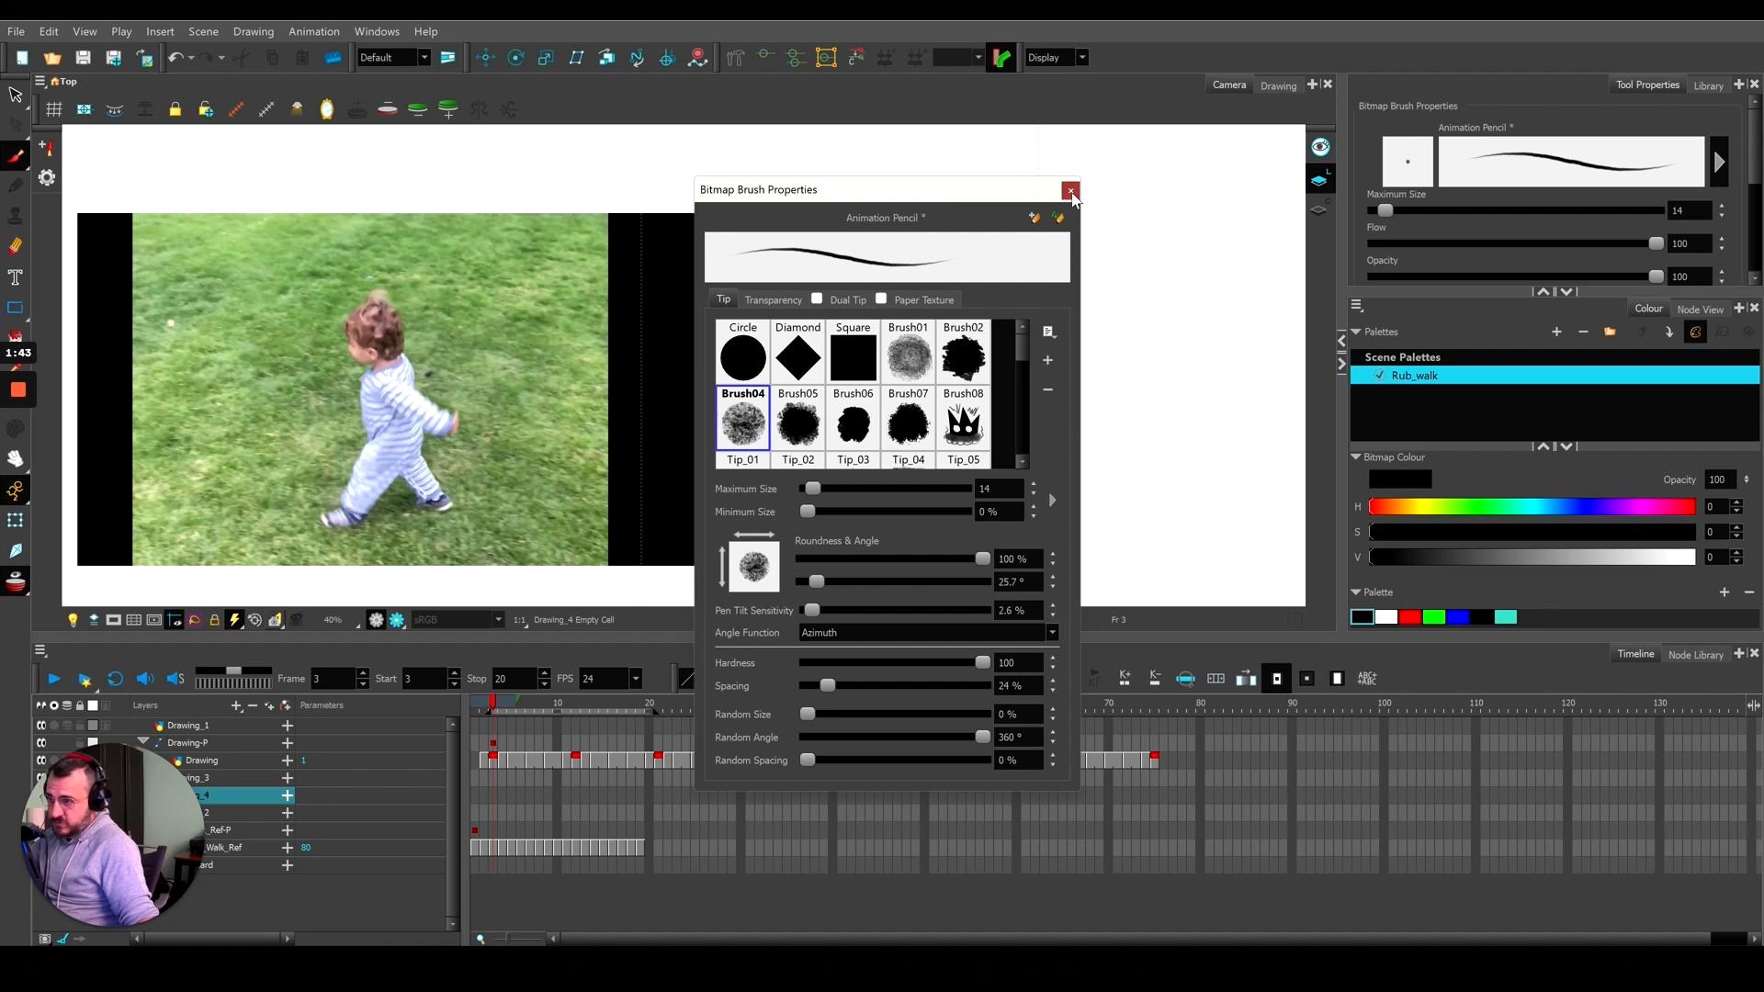
click(1069, 189)
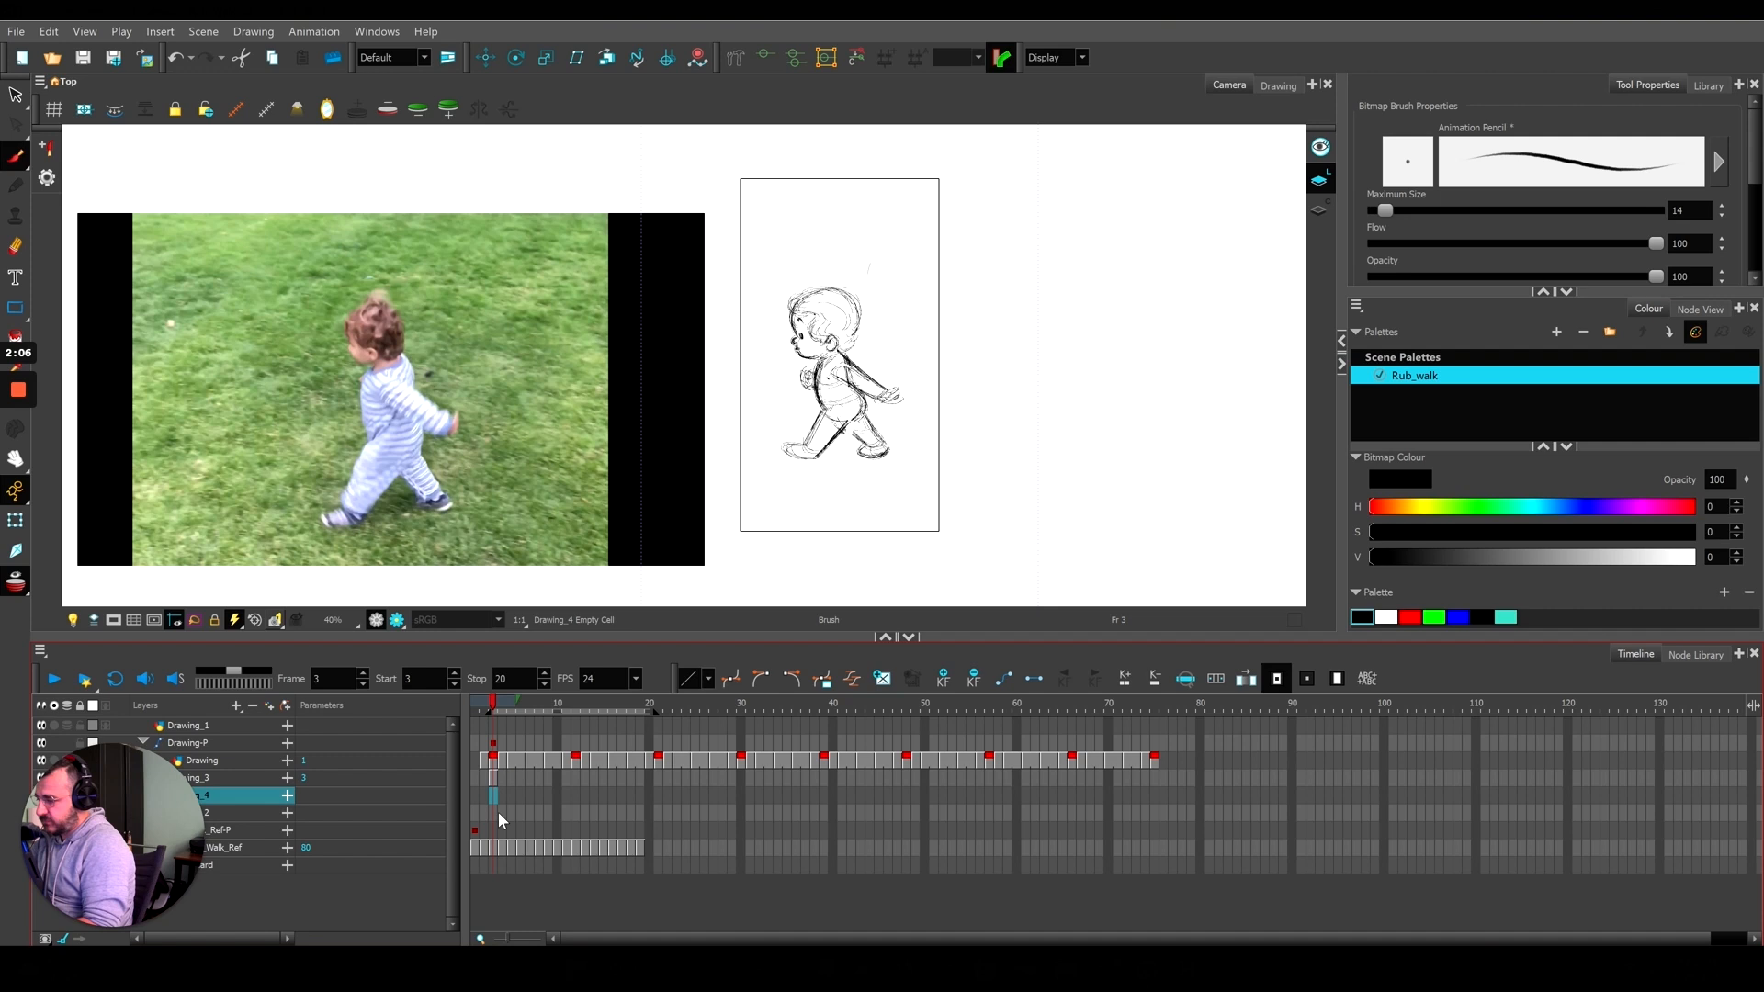
Step: Select the frame 3 cell on the new bitmap layer for sketching
click(566, 704)
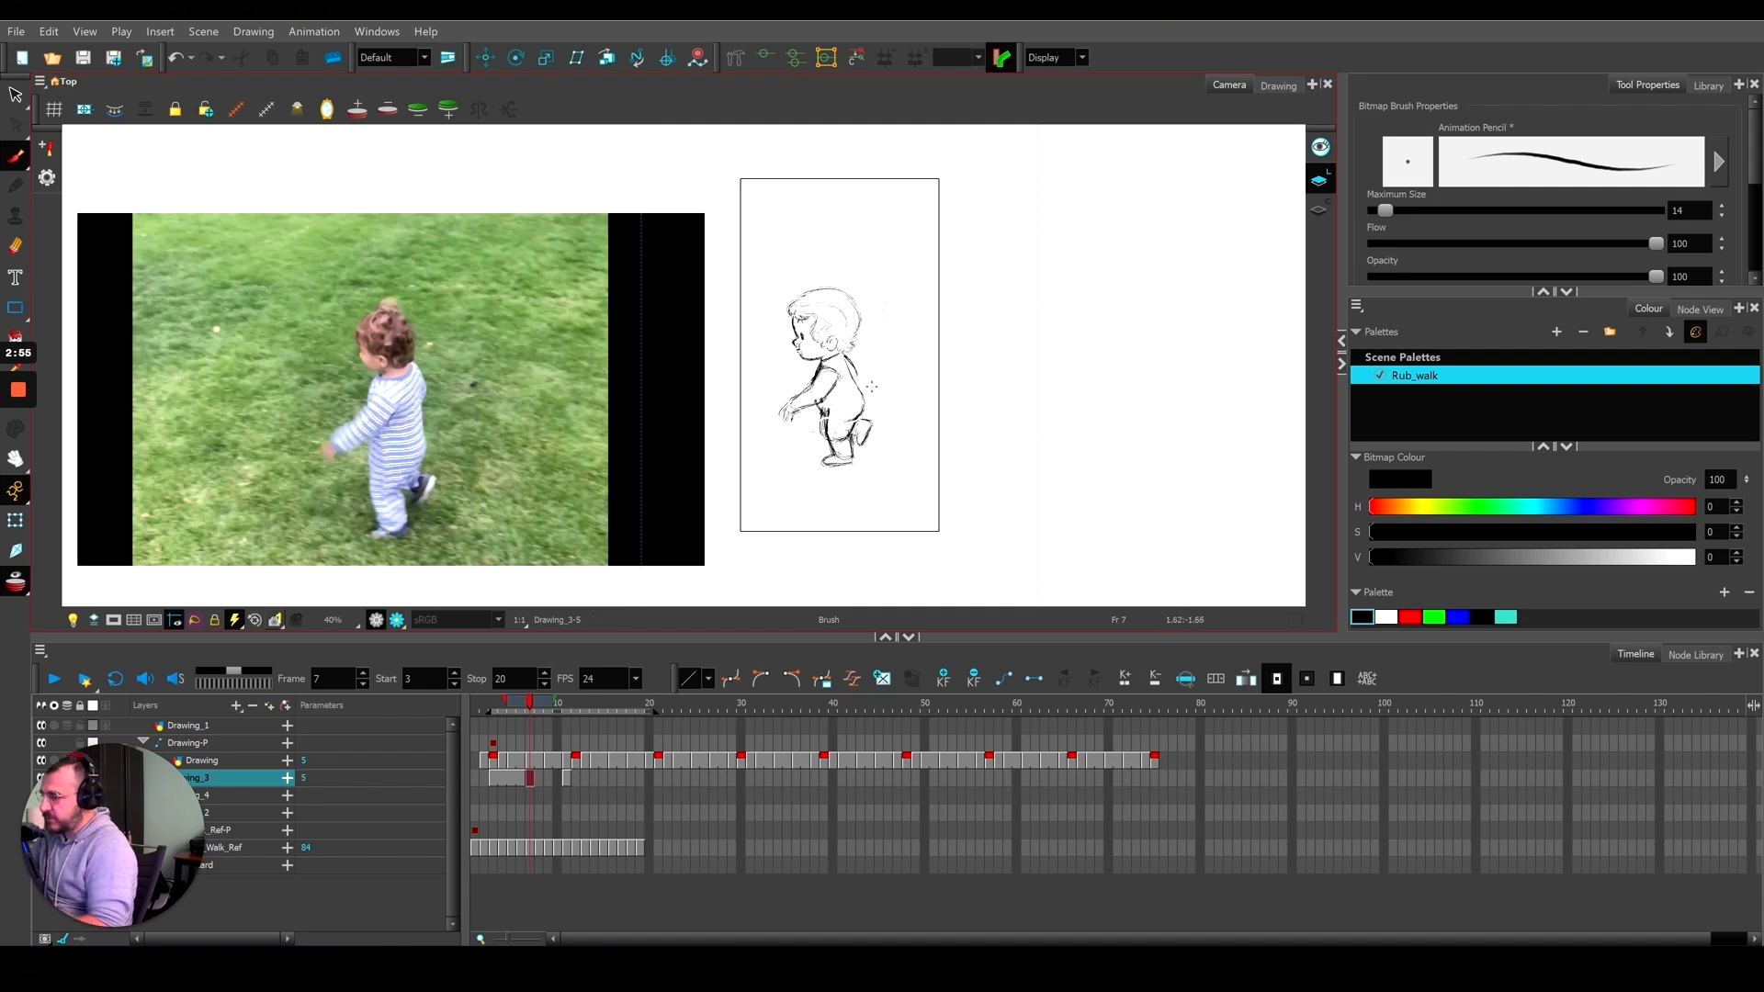
Step: Review the traced key poses at frames 3 and 11 over the toddler reference
click(537, 704)
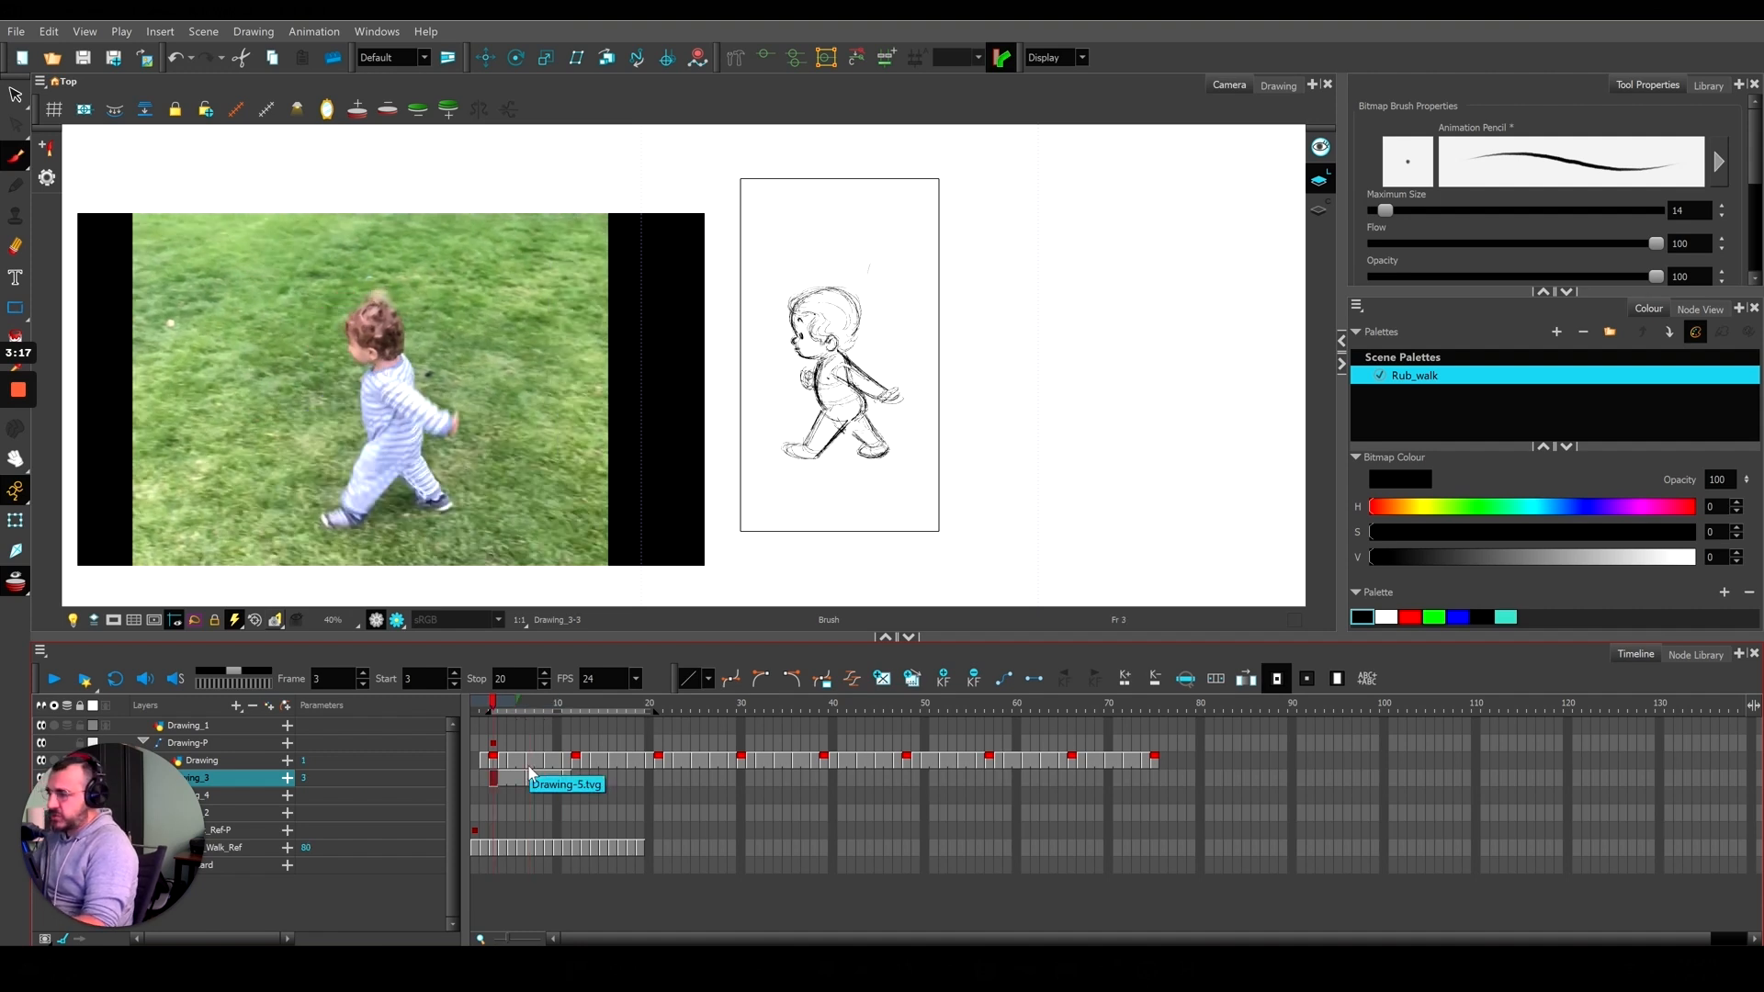
click(568, 703)
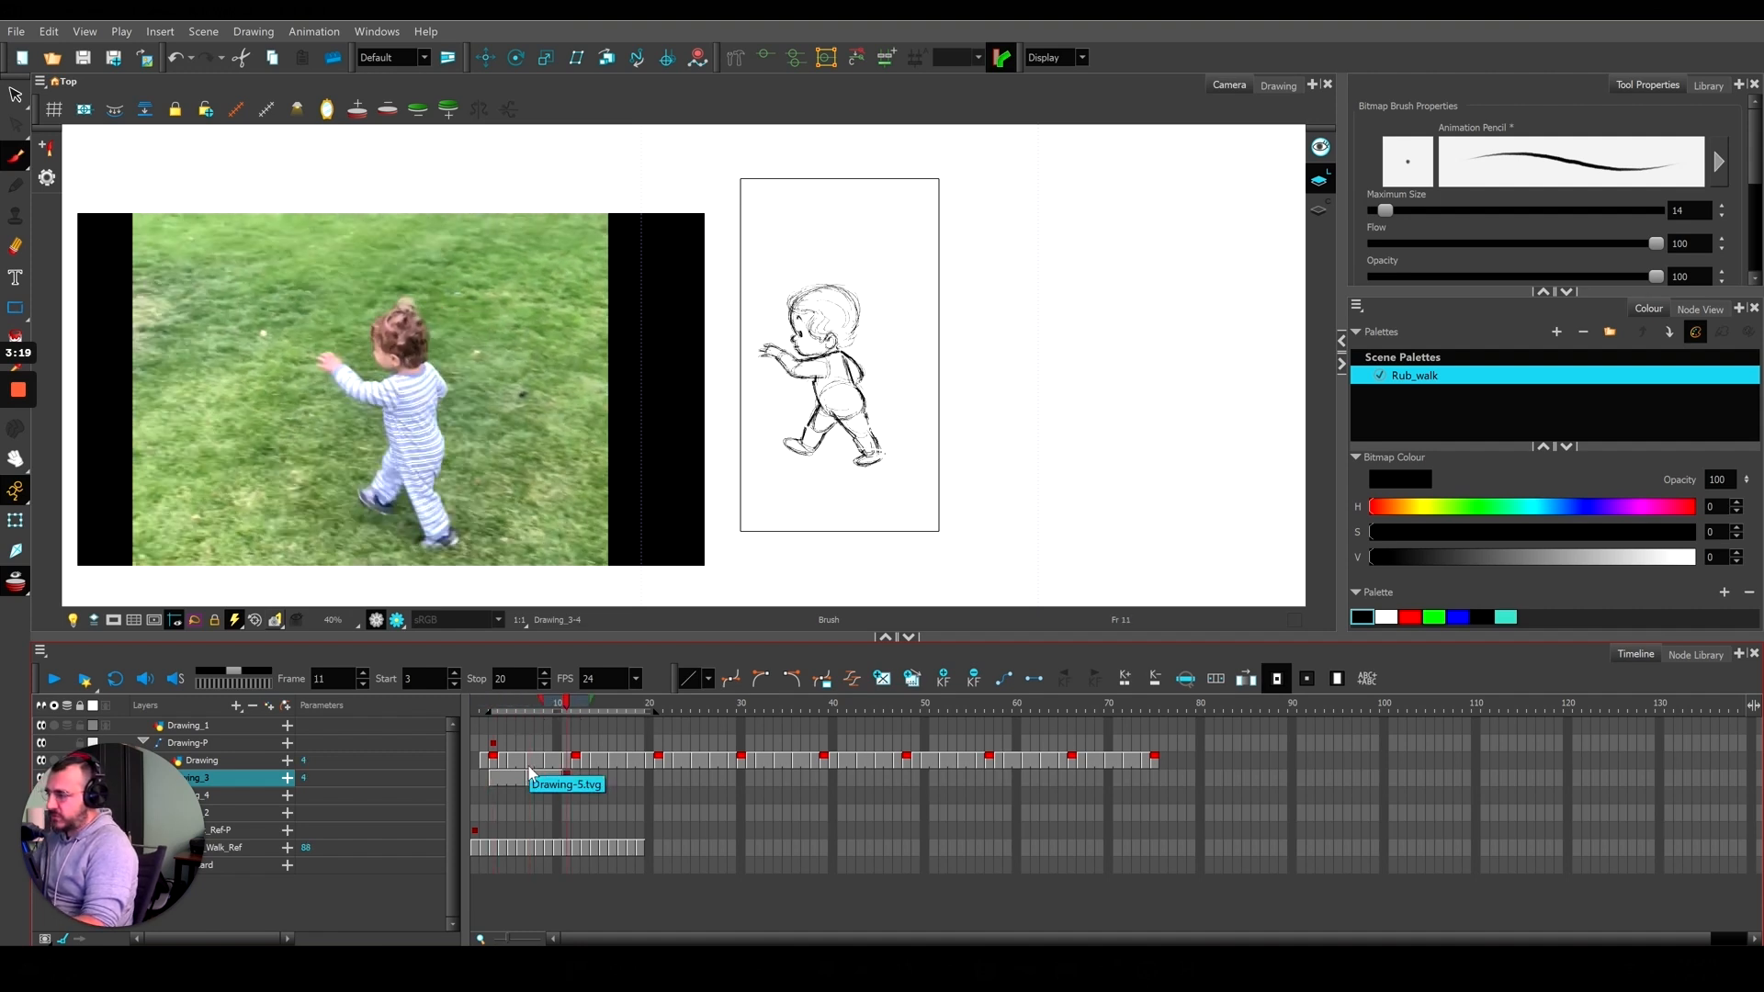